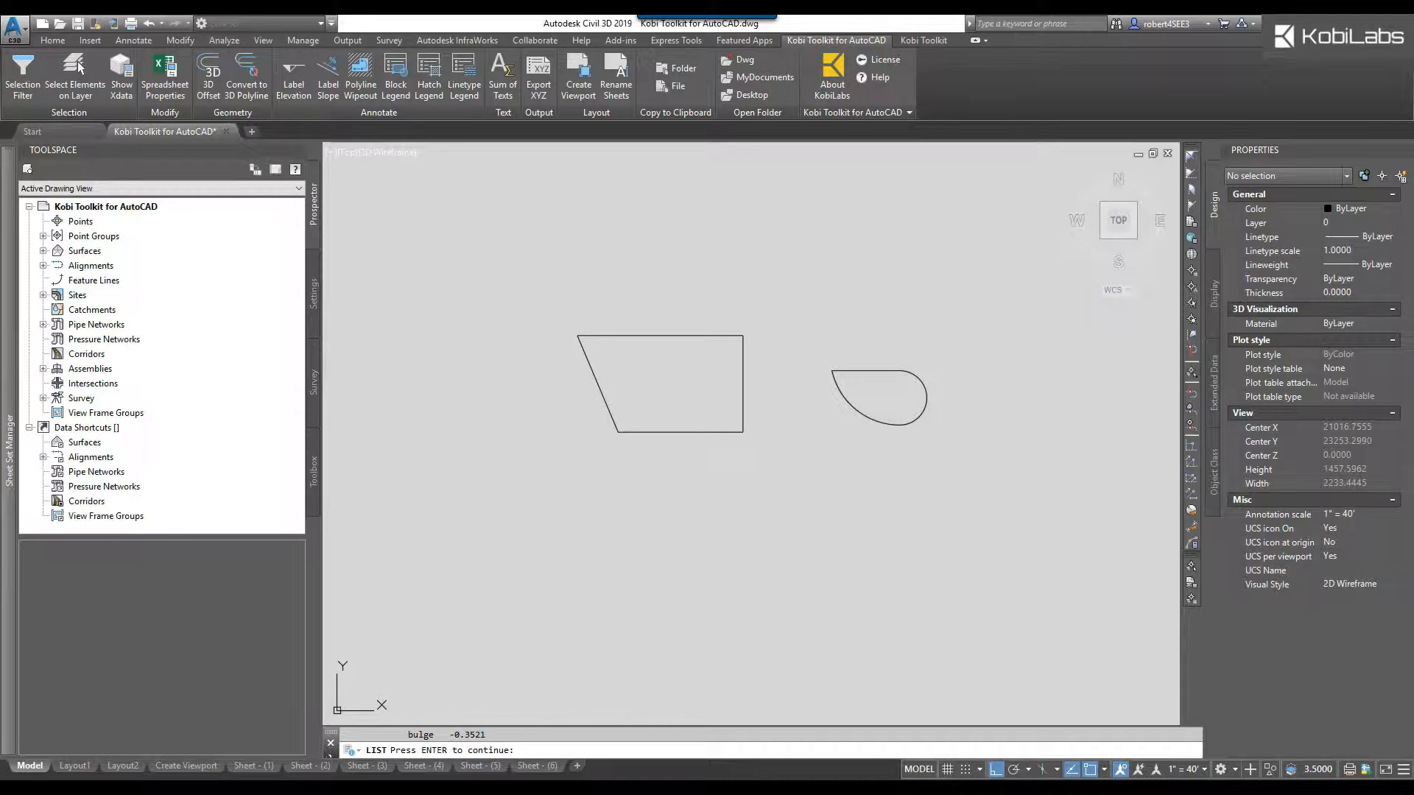
Run Convert to 3D Polyline on the trapezoid, listing its closed area and zero-elevation vertices.
key(enter)
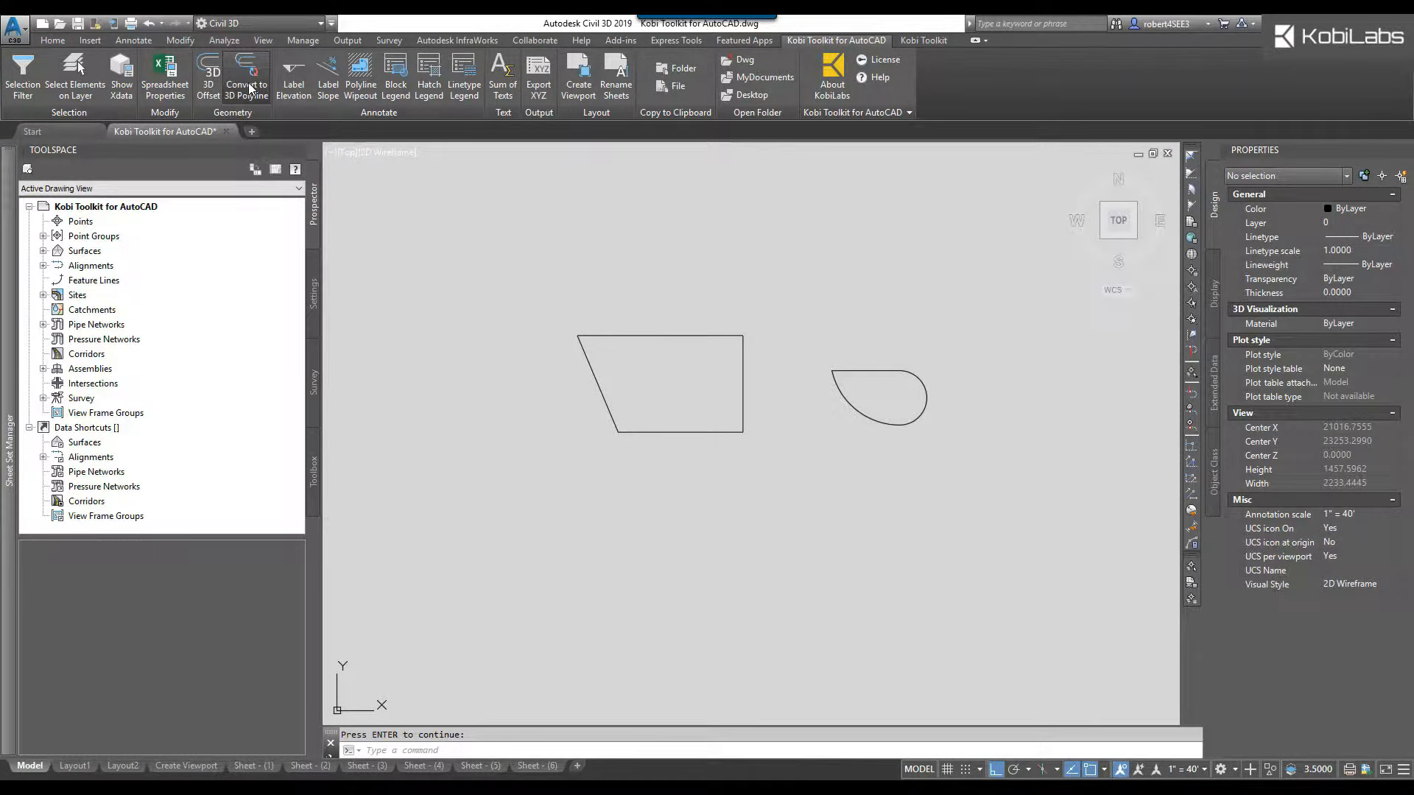
click(246, 76)
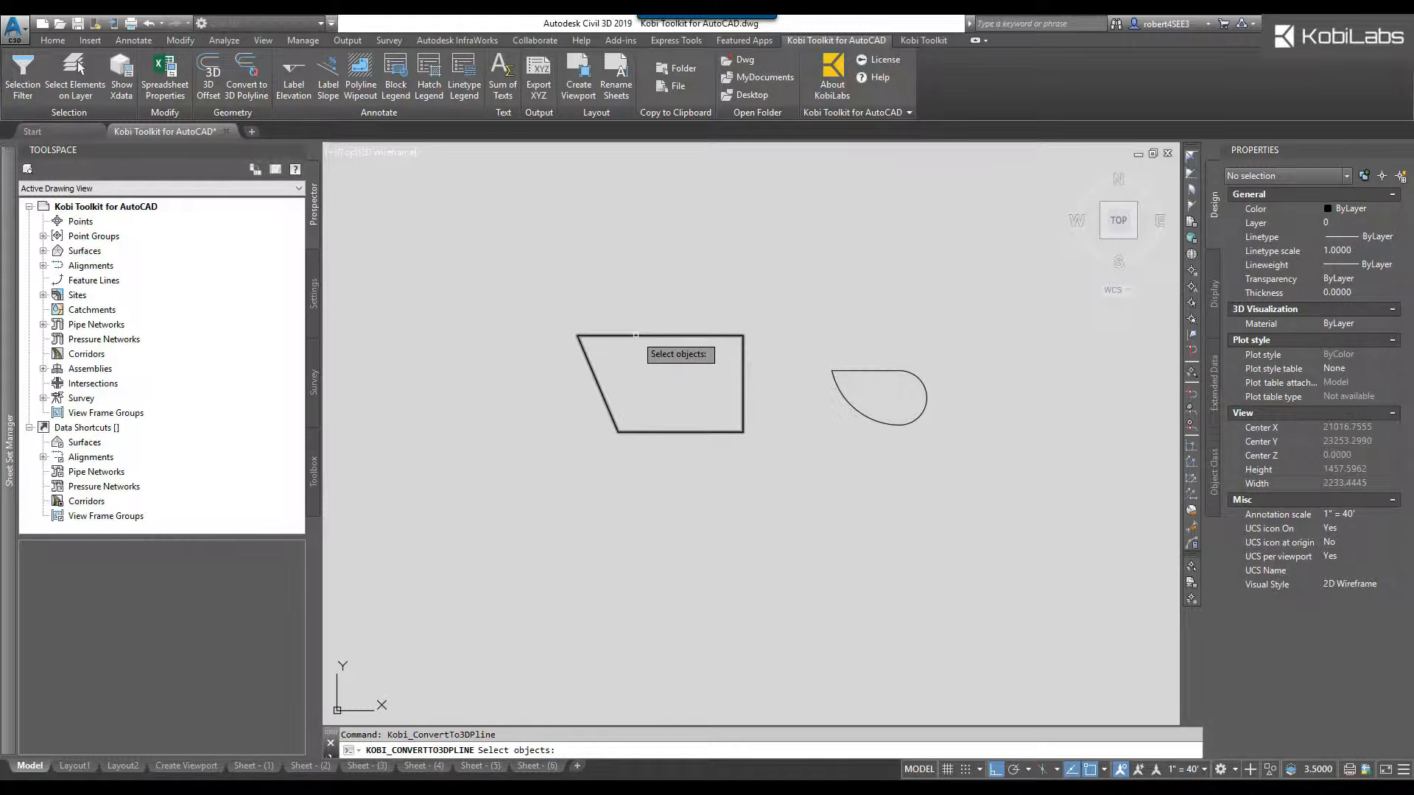
click(658, 360)
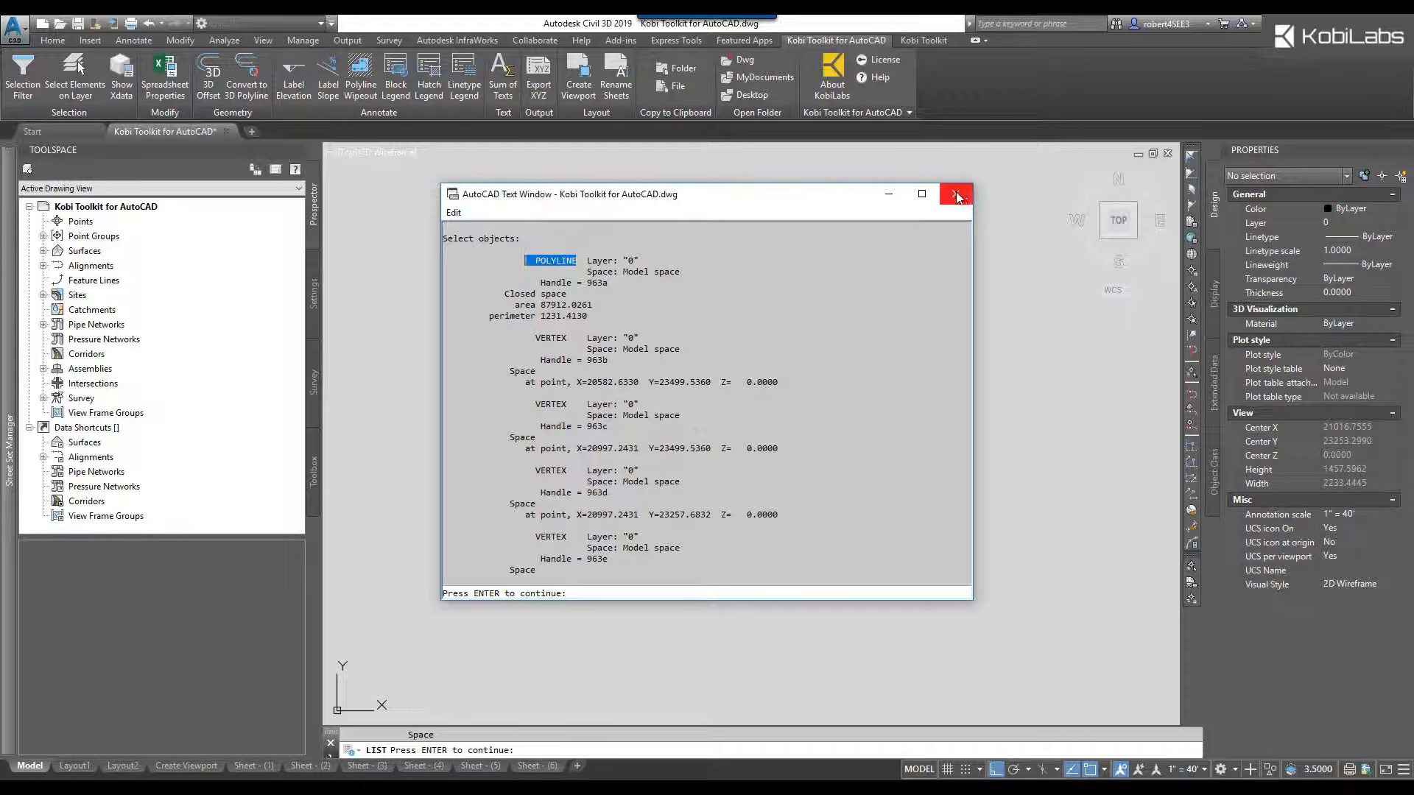
Dismiss the Text Window and step through the trapezoid's Current Vertex values showing Z 100.
click(956, 195)
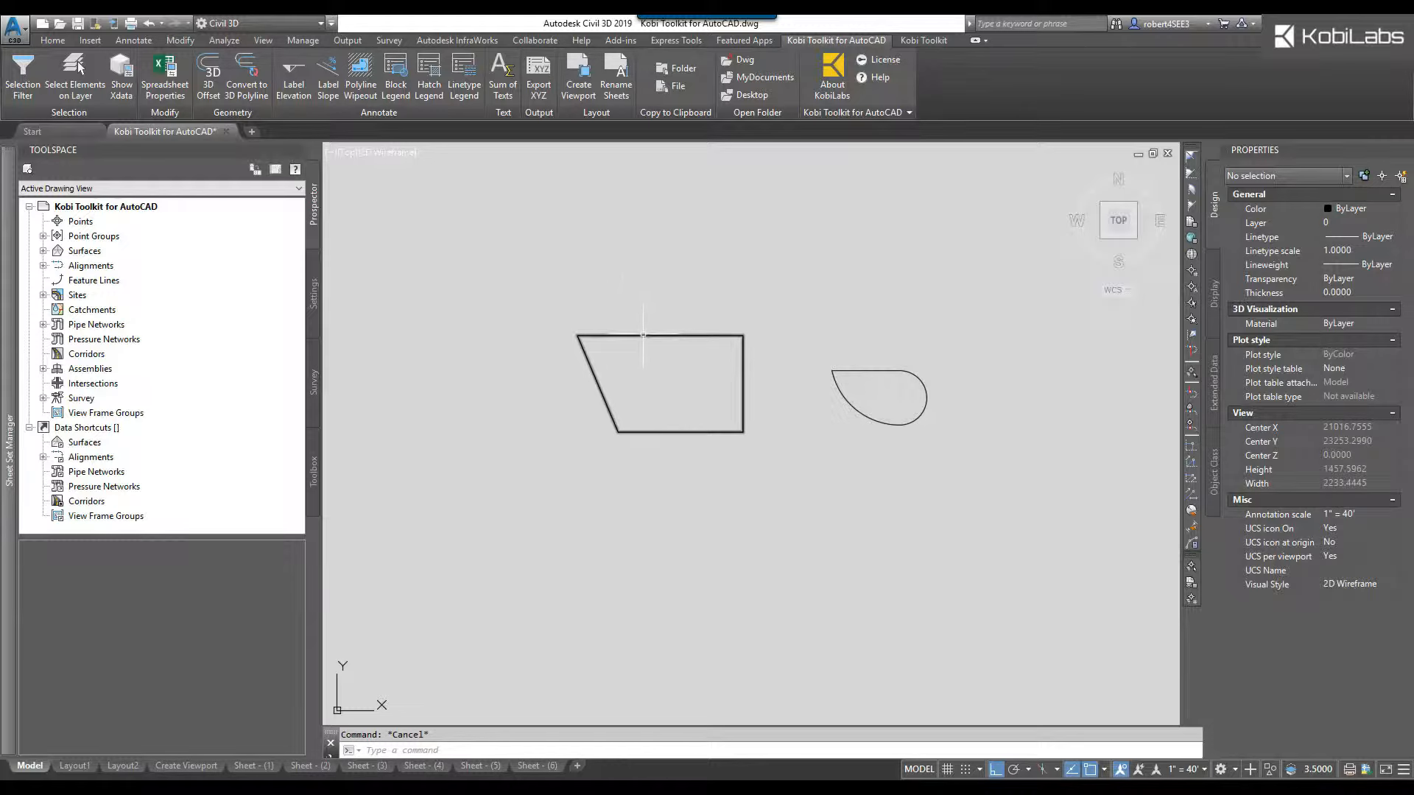
click(658, 387)
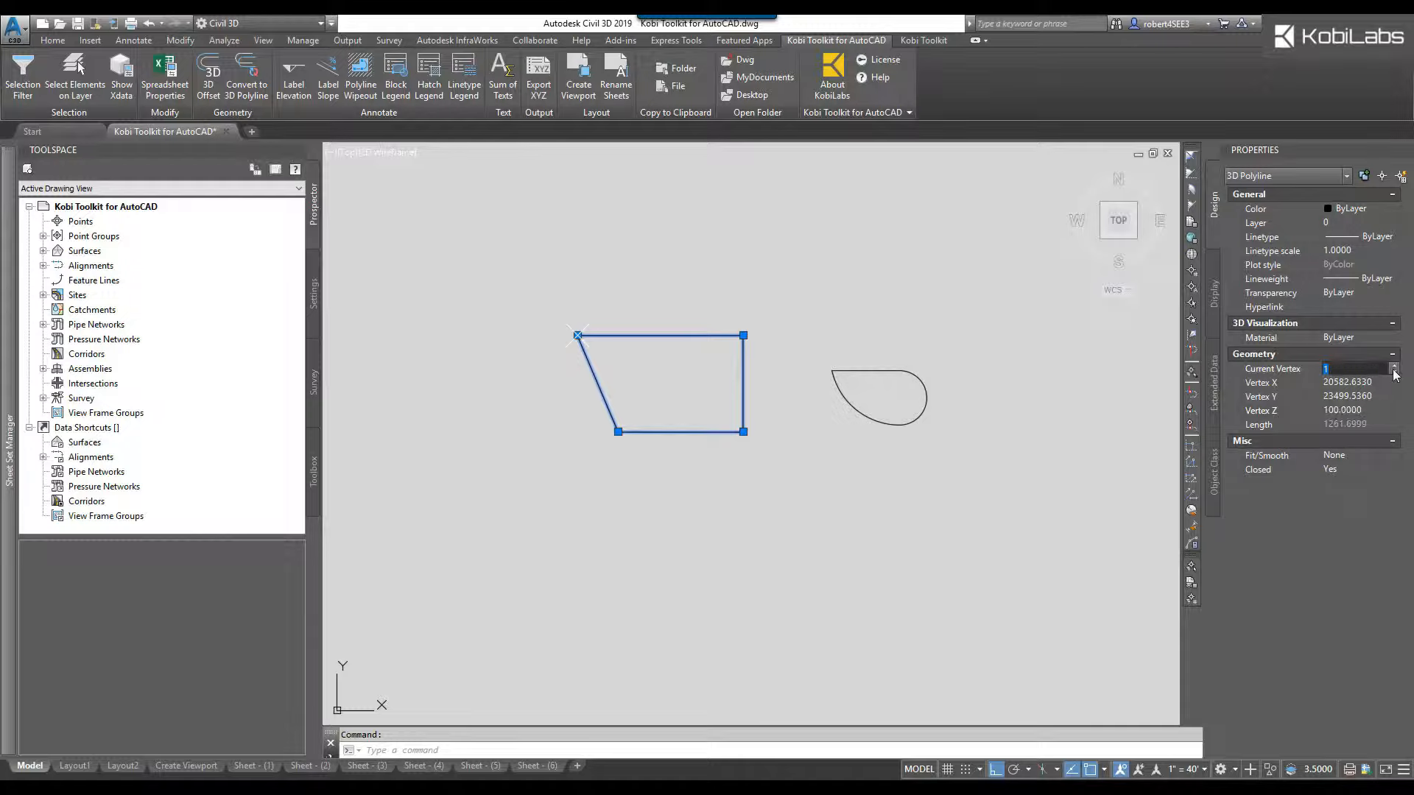
click(1393, 374)
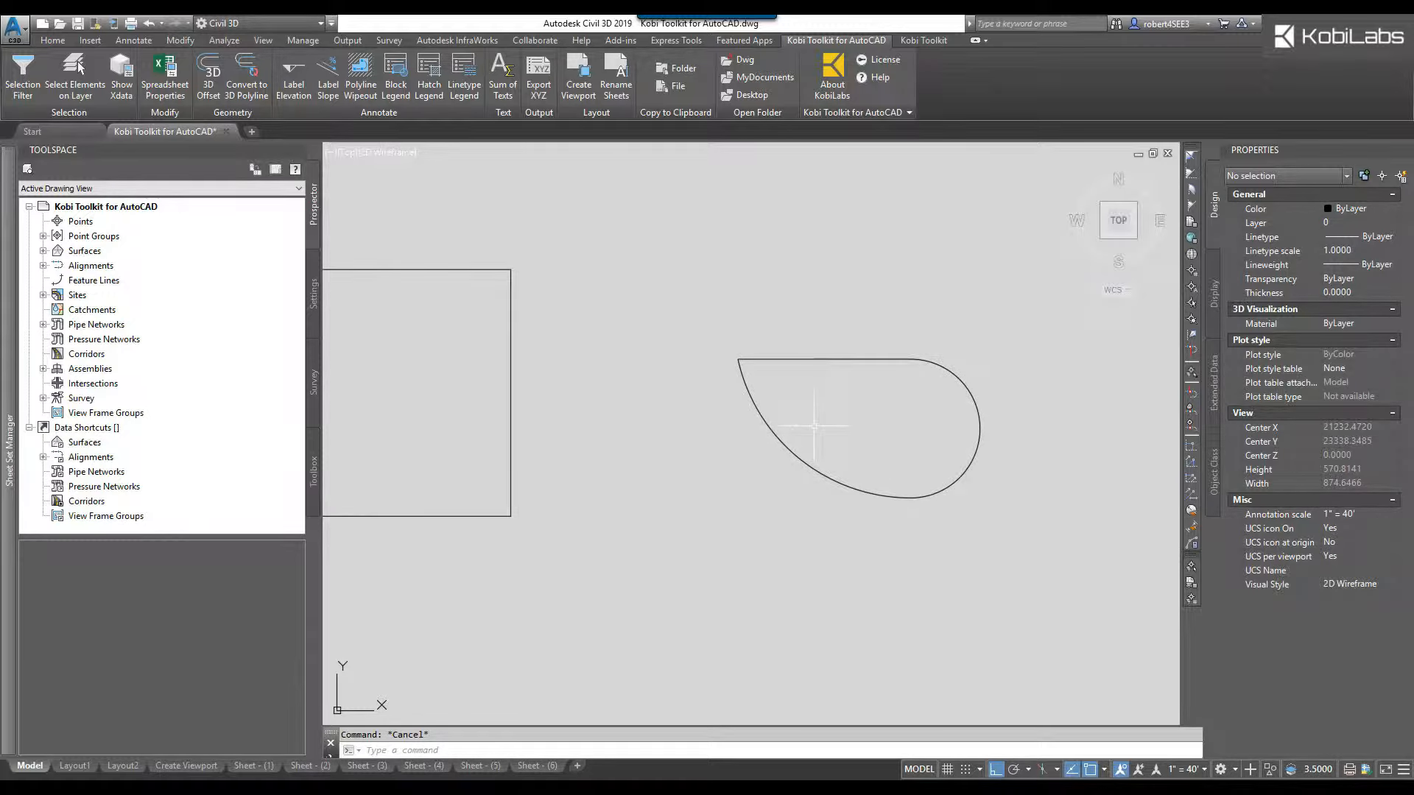
mouse_move(773, 206)
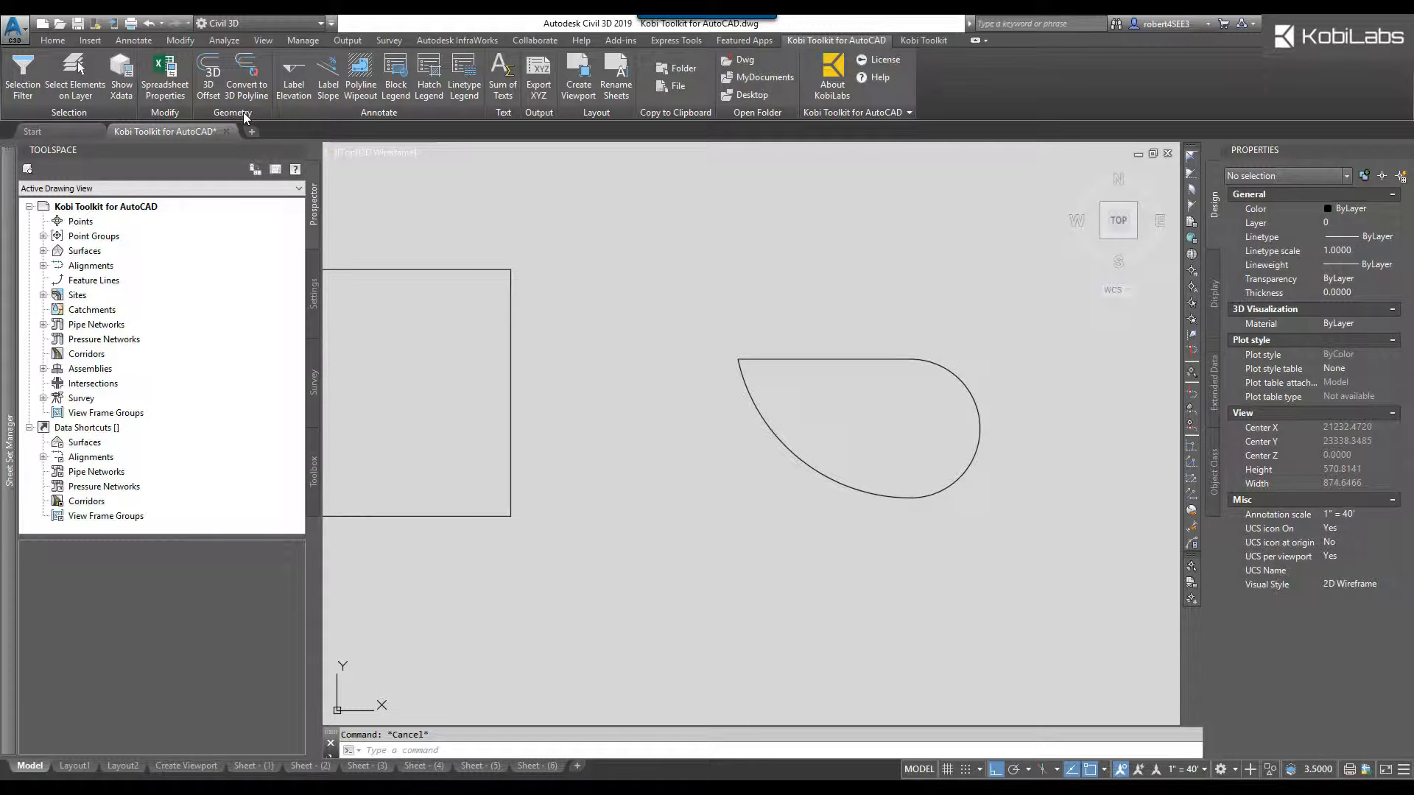
mouse_move(246, 74)
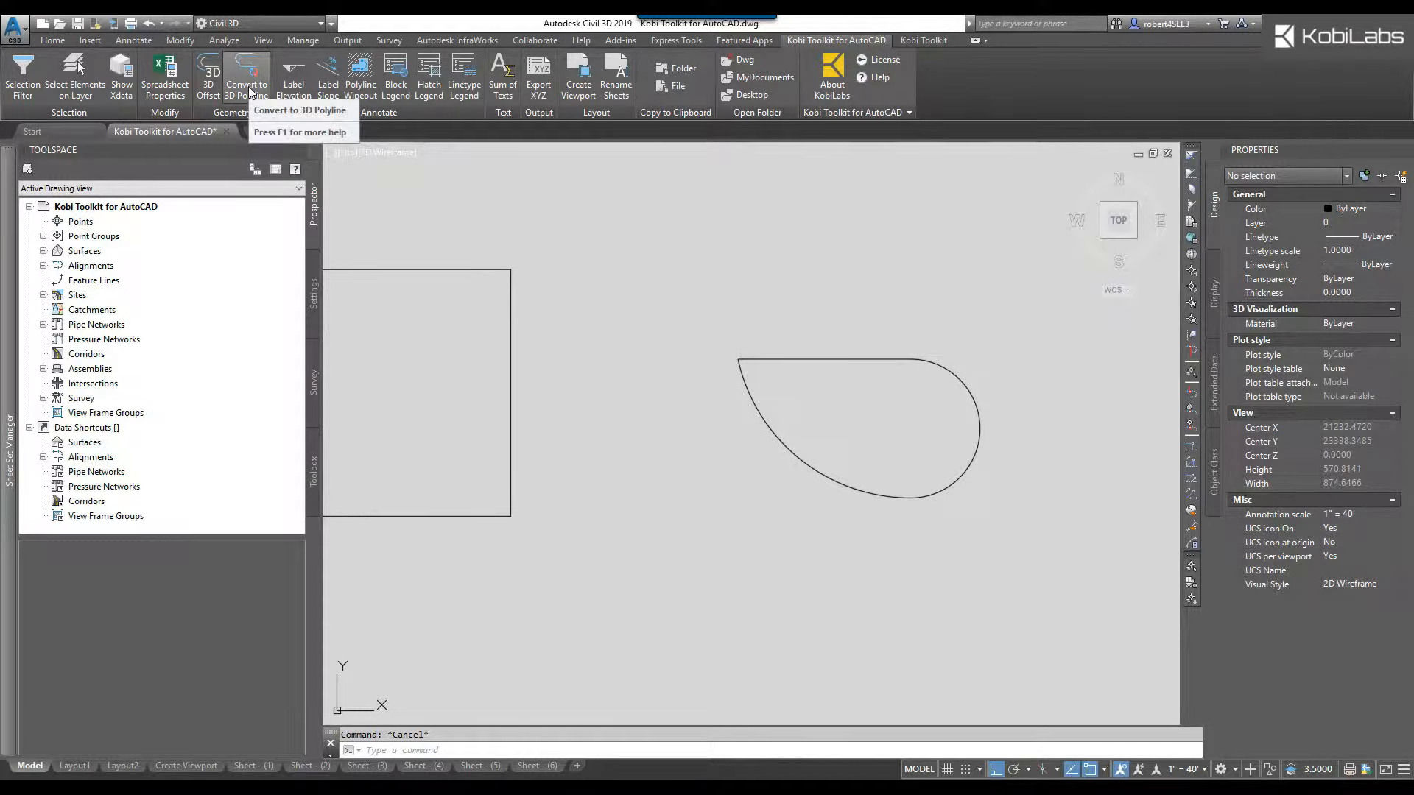
Run Convert to 3D Polyline on the teardrop with a 1.0000 mid-ordinate distance.
click(246, 77)
text(m)
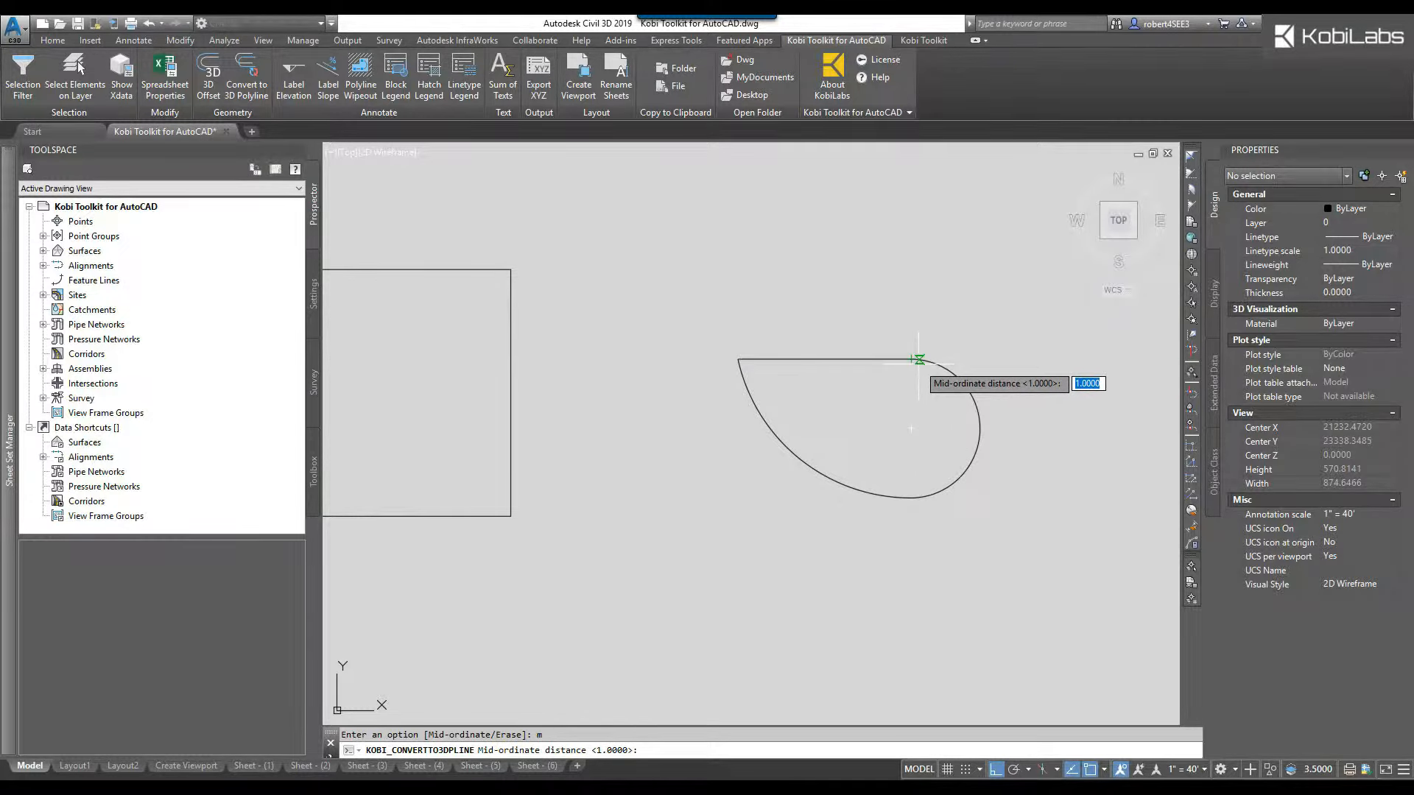
mouse_move(944, 365)
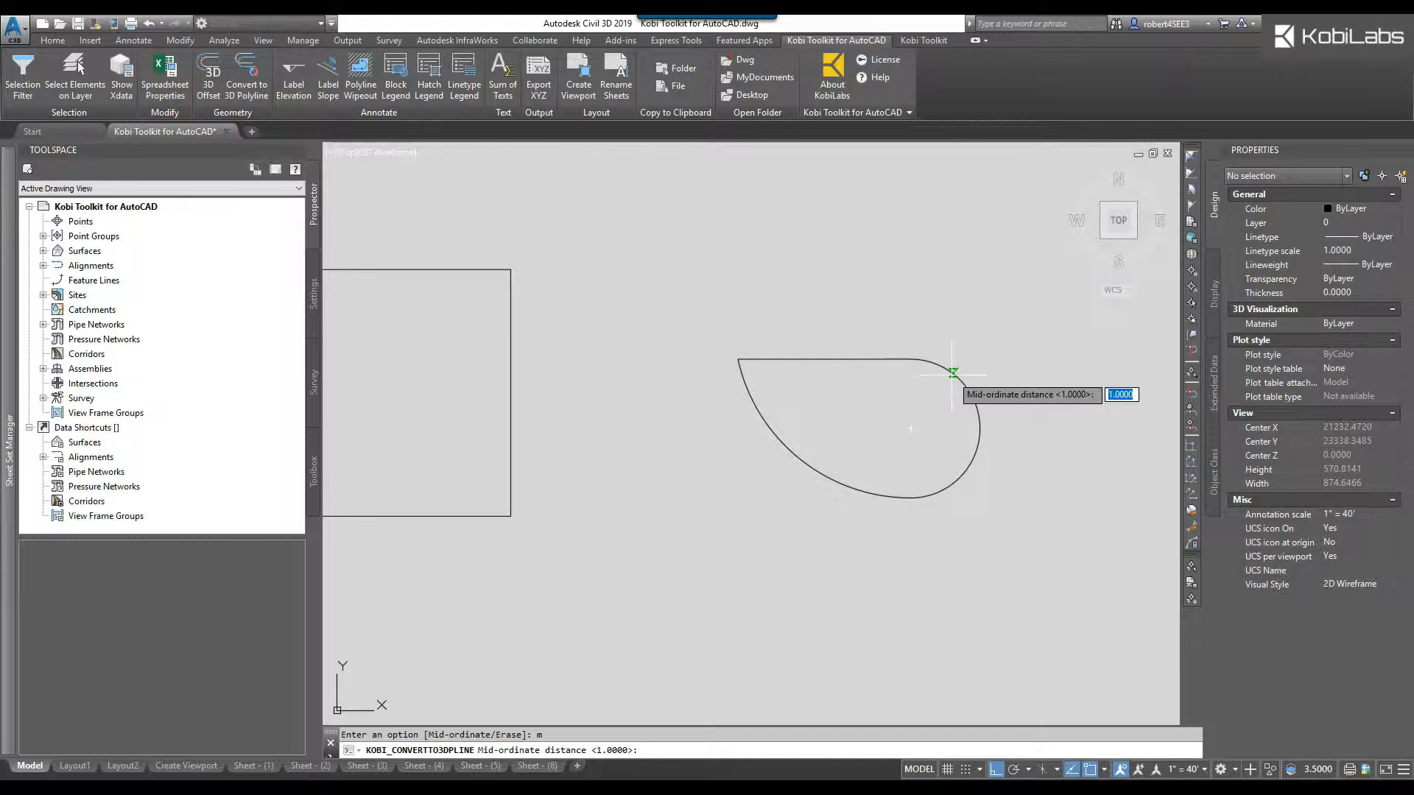
mouse_move(911, 428)
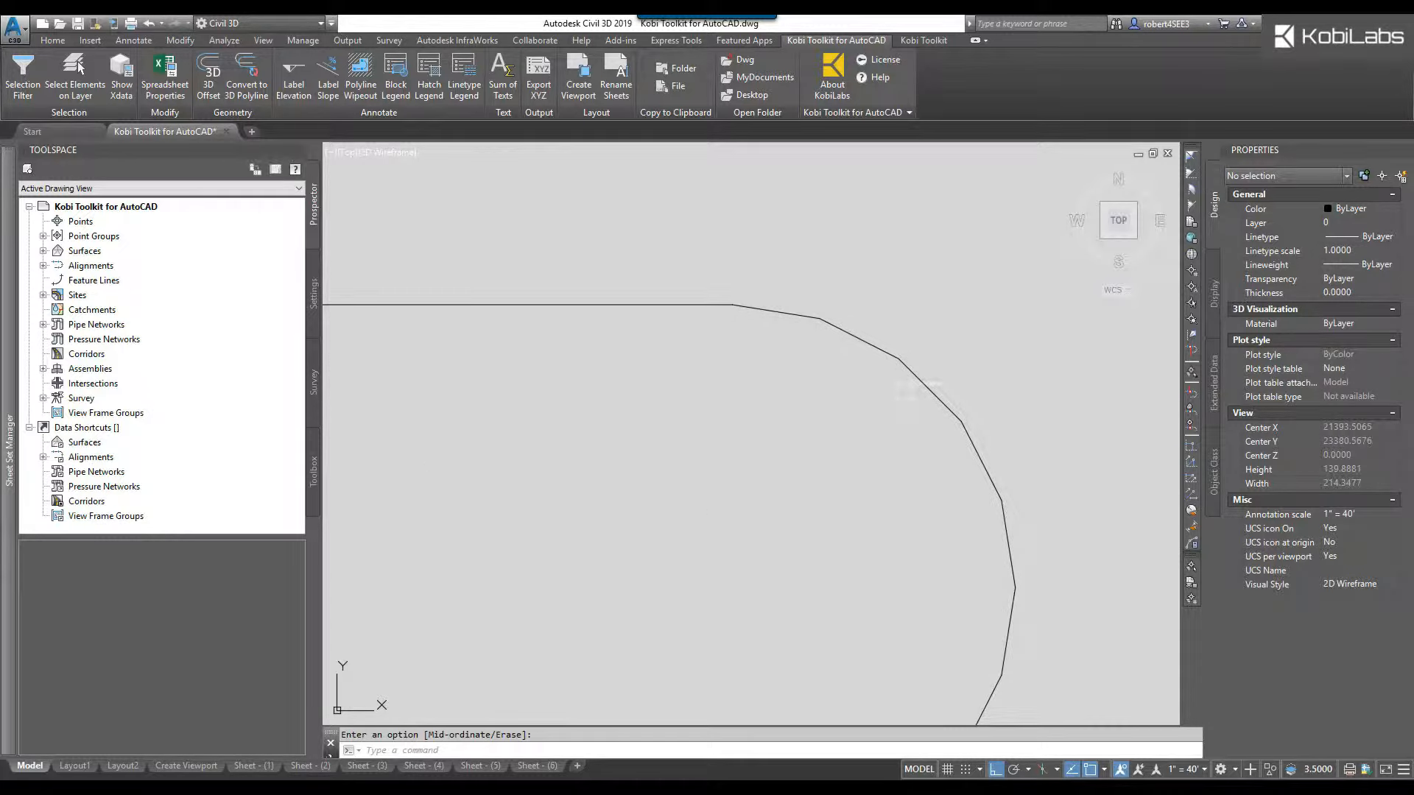
Undo the coarse teardrop conversion with U, restoring its smooth curve.
text(U)
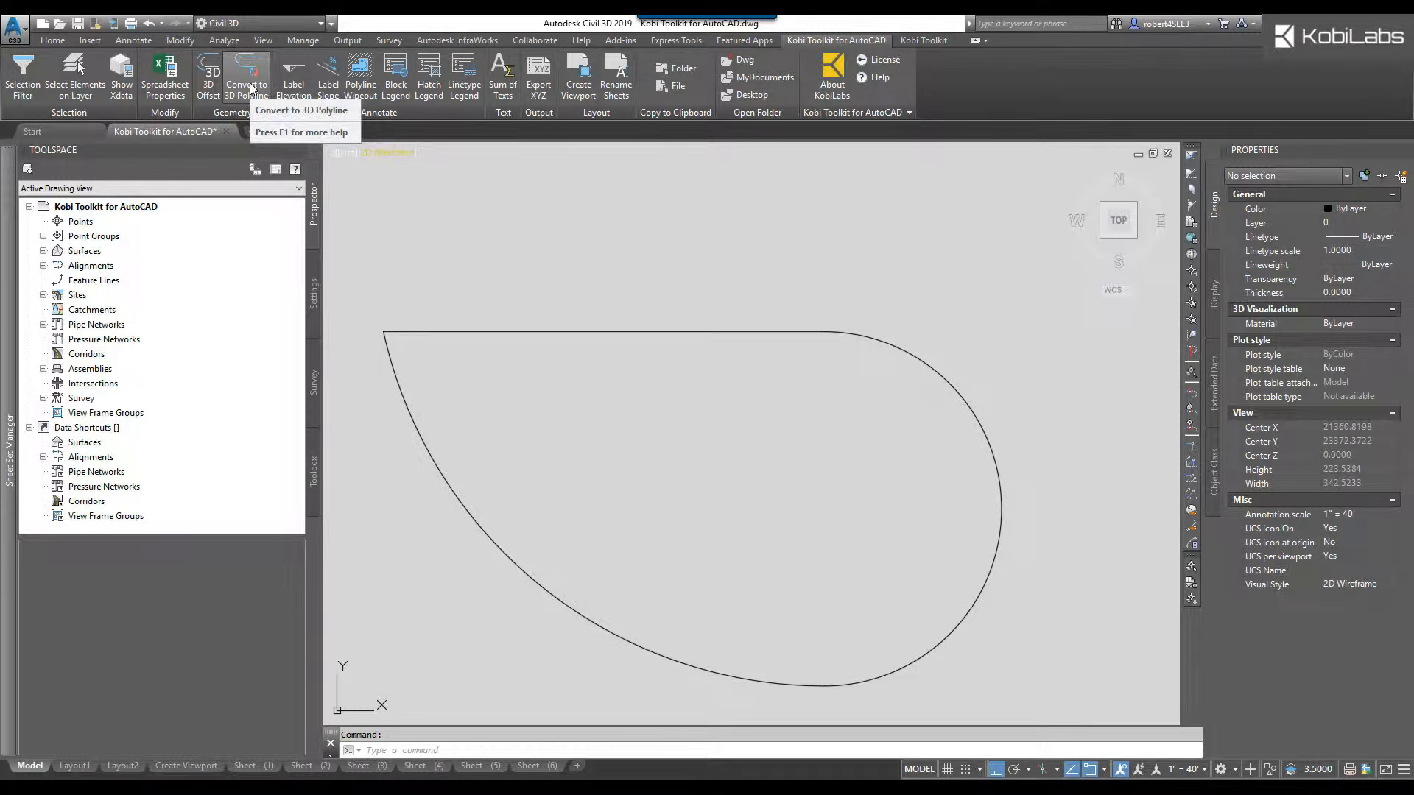
Rerun Convert to 3D Polyline on the teardrop with a 0.1 mid-ordinate distance.
click(246, 75)
text(m)
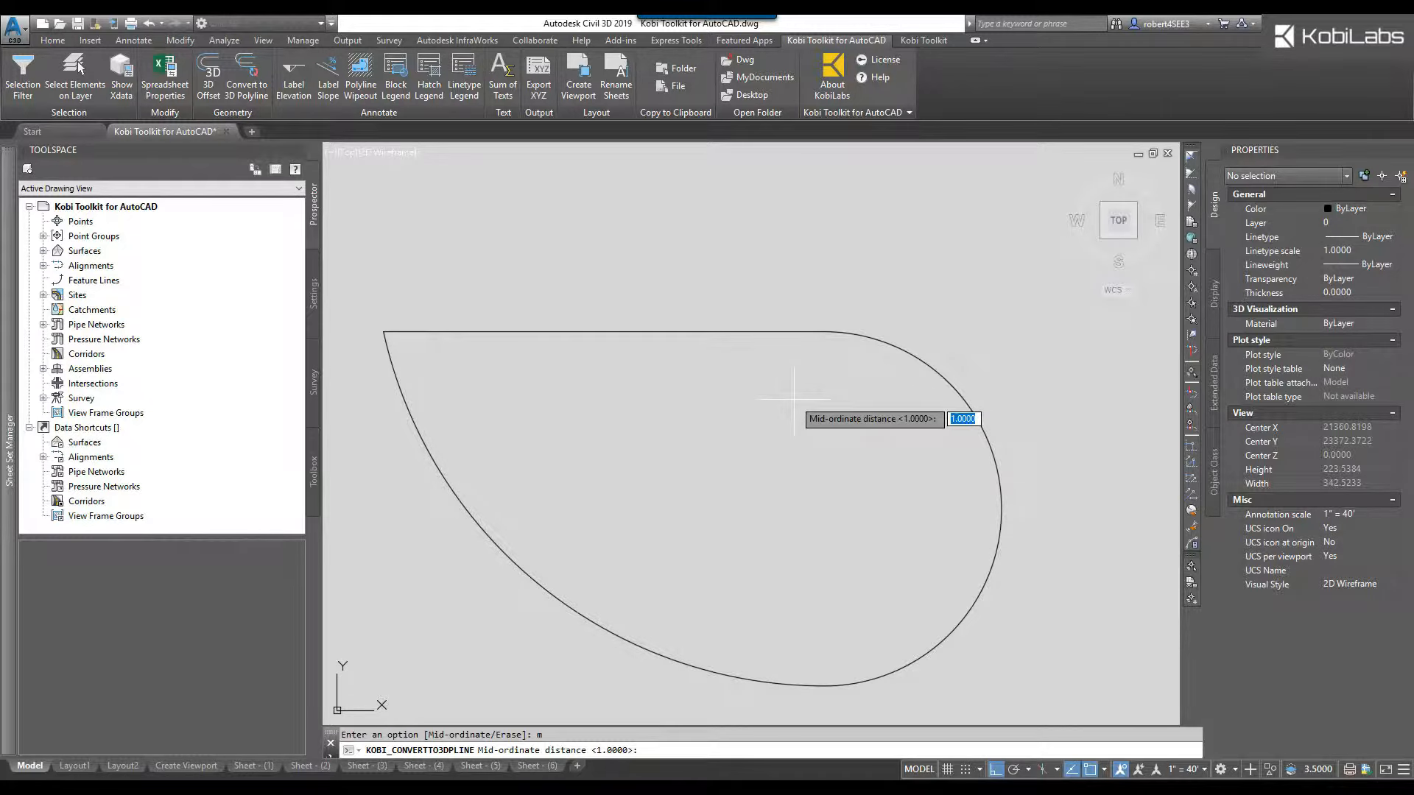
text(.1)
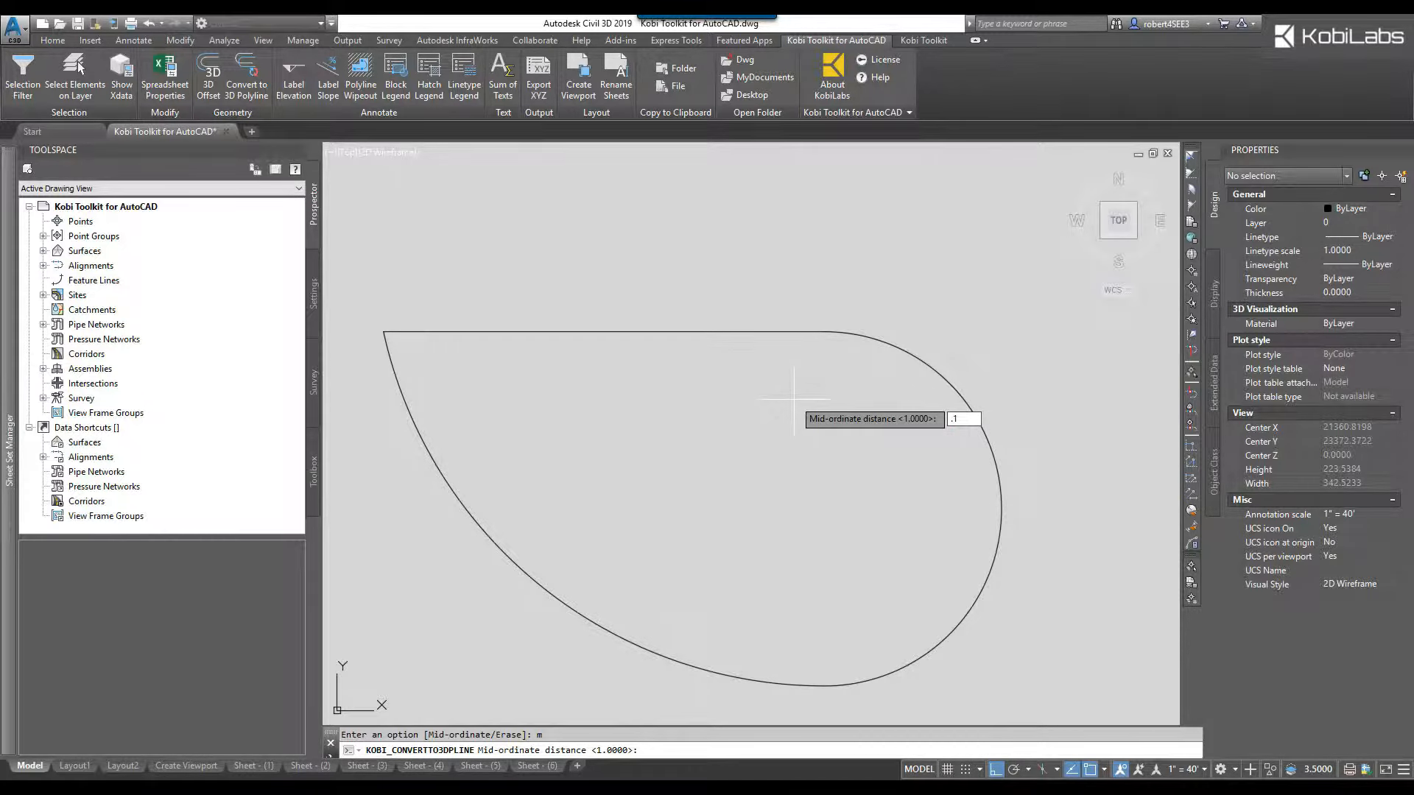
key(Return)
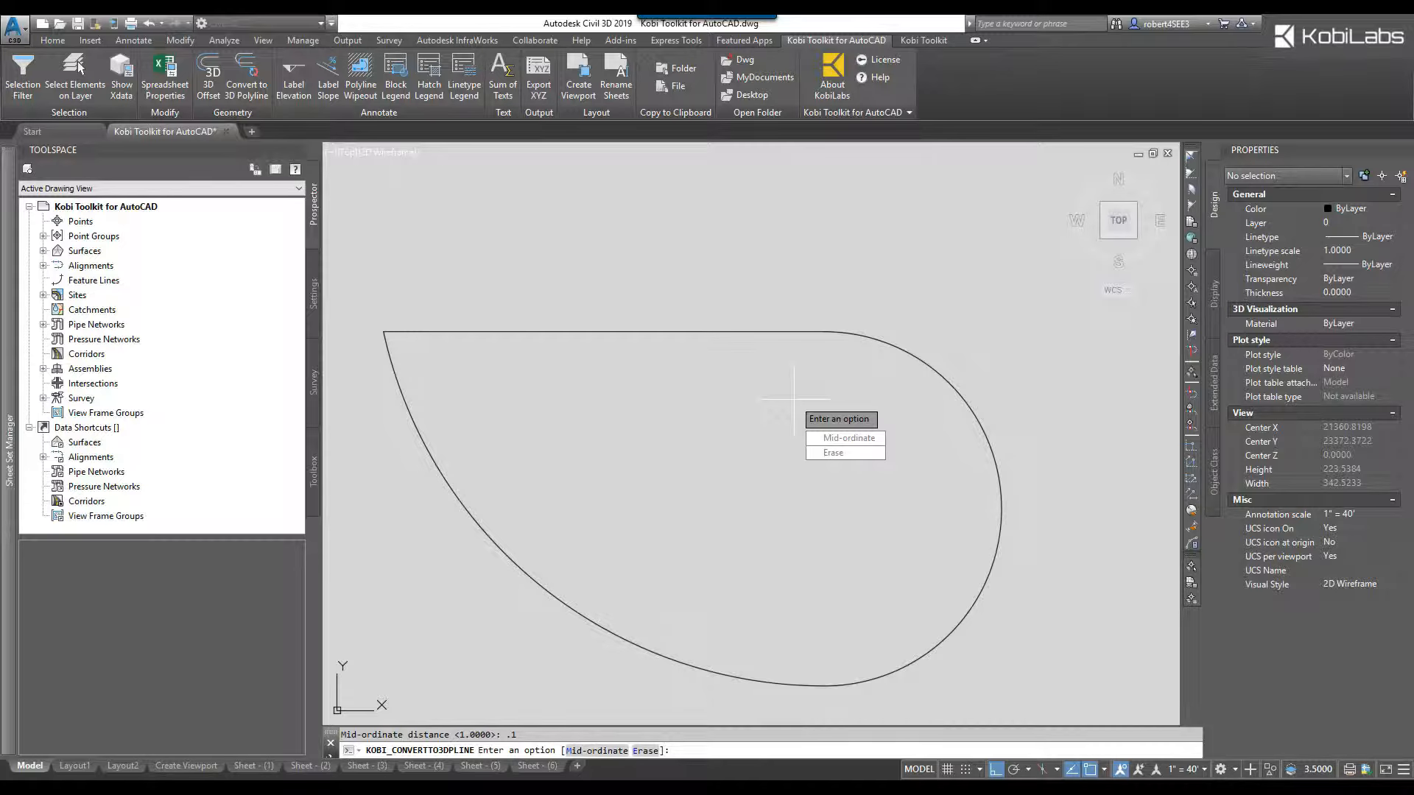